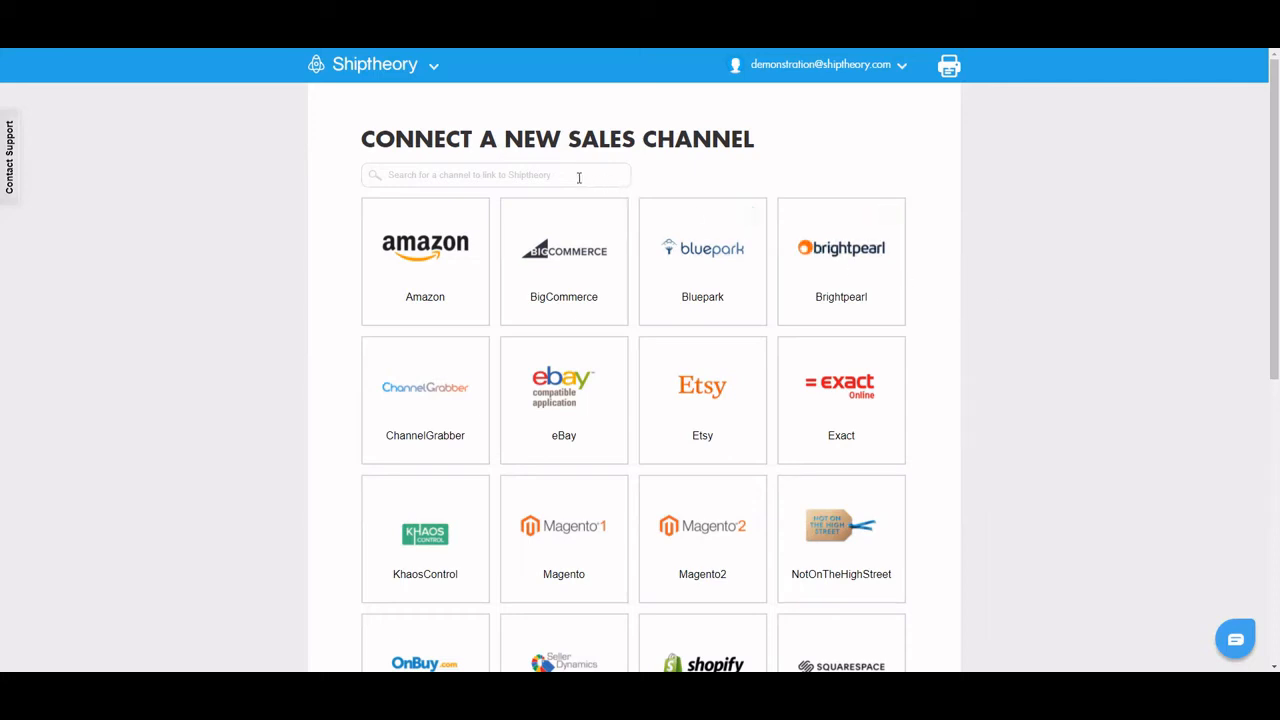
Add Shopify as a sales channel for store shiptheorysupport.myshopify.com and connect it
{"action": "type", "text": "shop"}
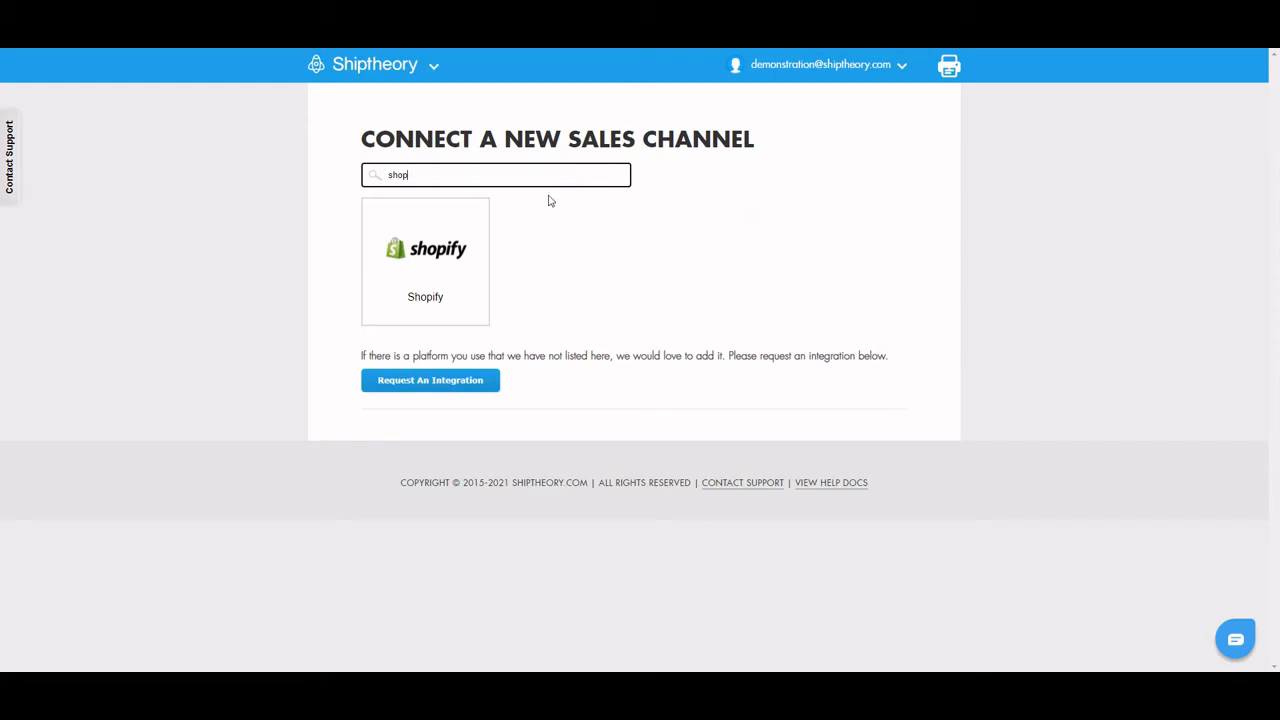
{"action": "left_click", "coordinate": [424, 260]}
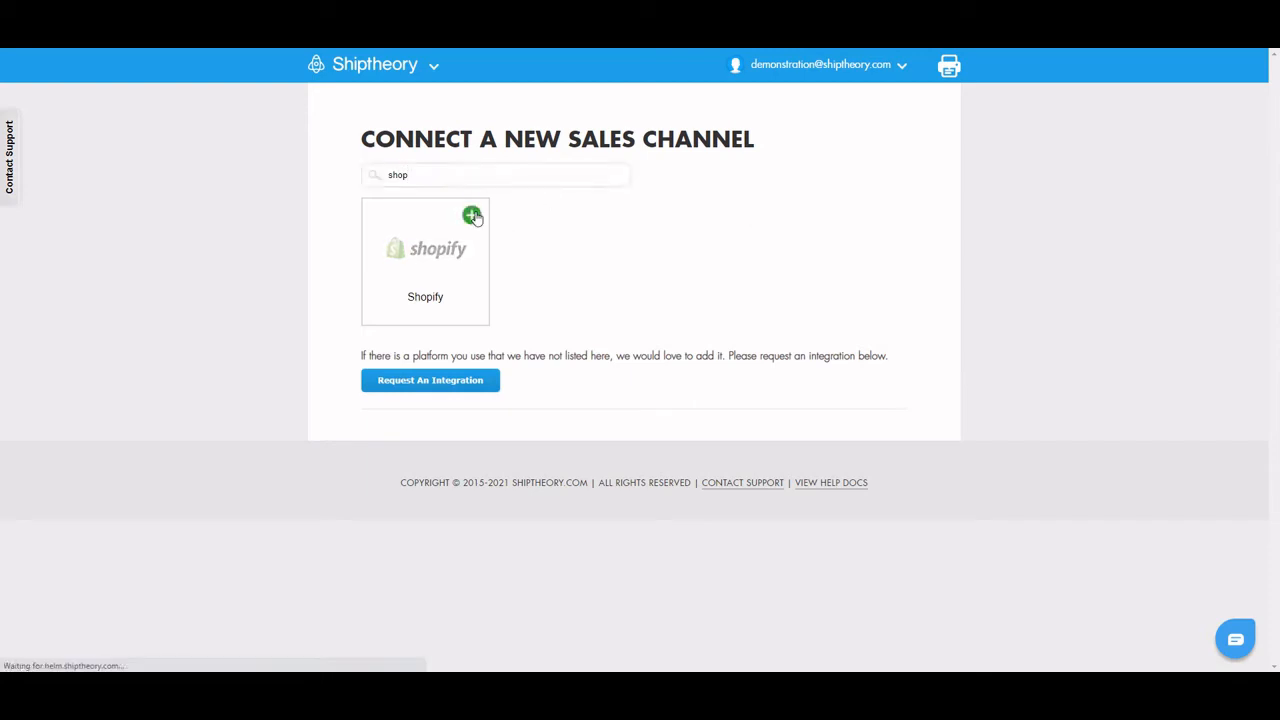
{"action": "left_click", "coordinate": [472, 216]}
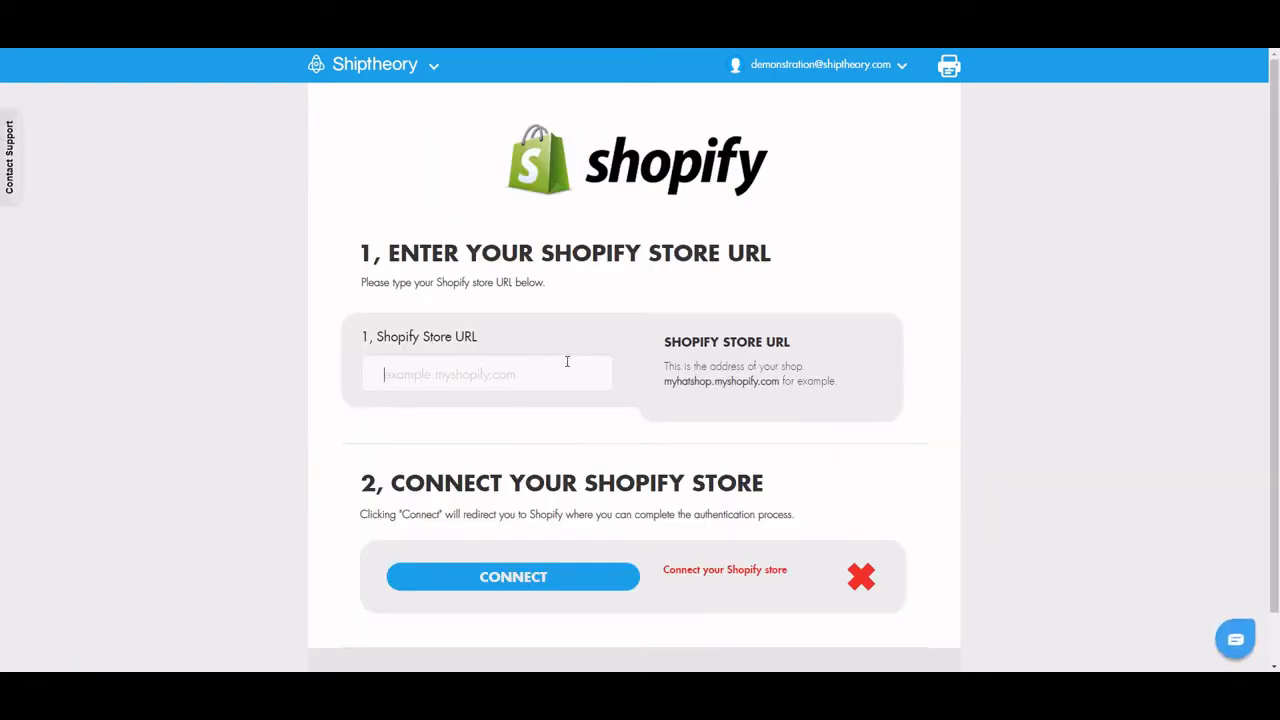
{"action": "type", "text": "shiptheorysupport."}
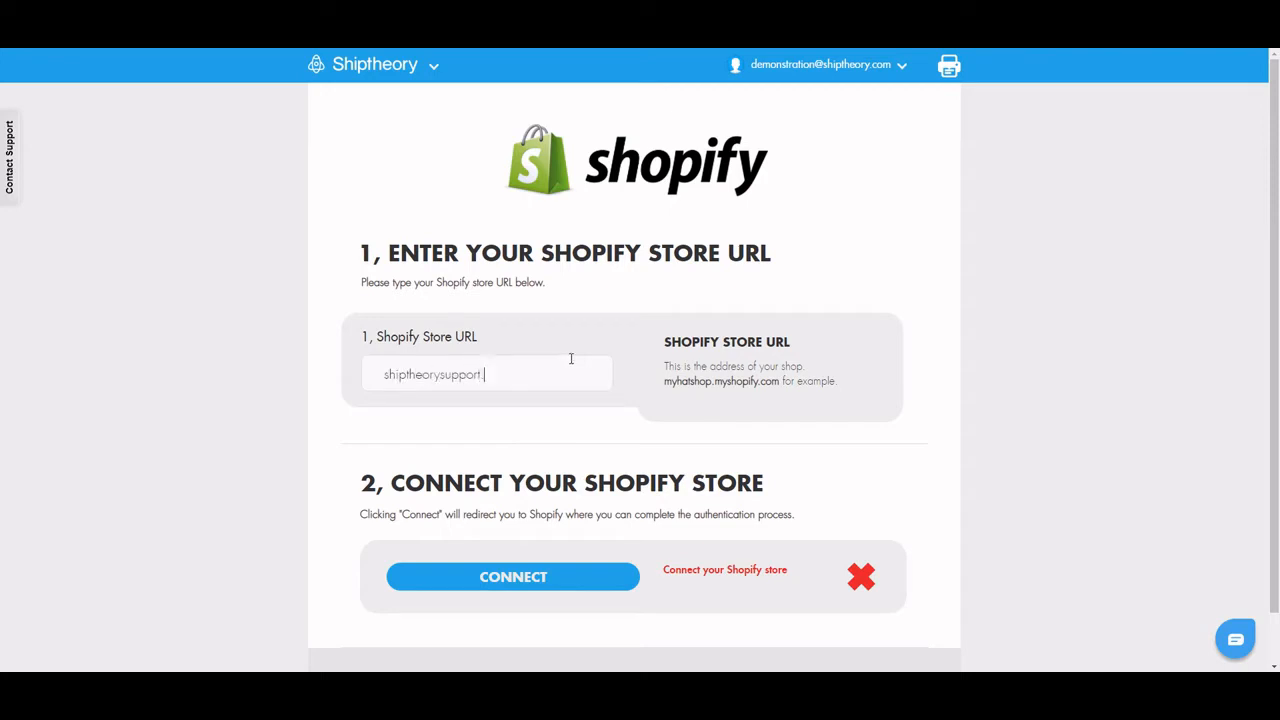
{"action": "type", "text": ".myshopify.com"}
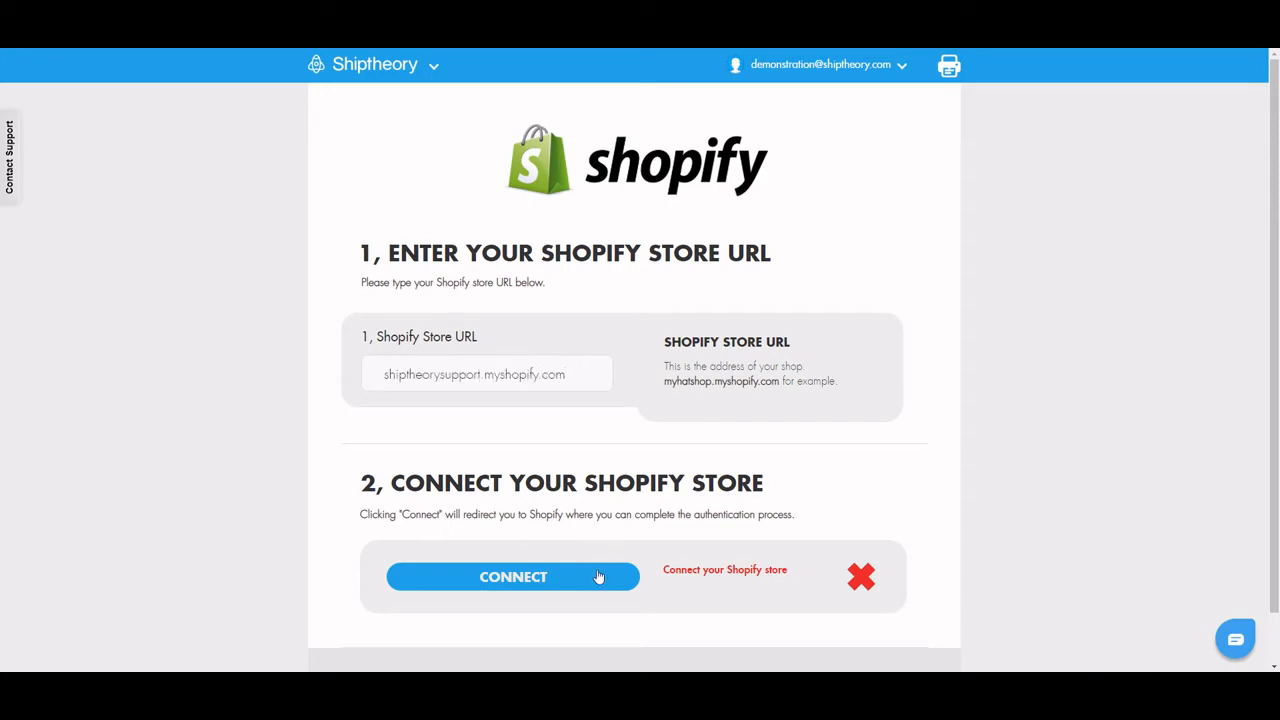
{"action": "left_click", "coordinate": [512, 576]}
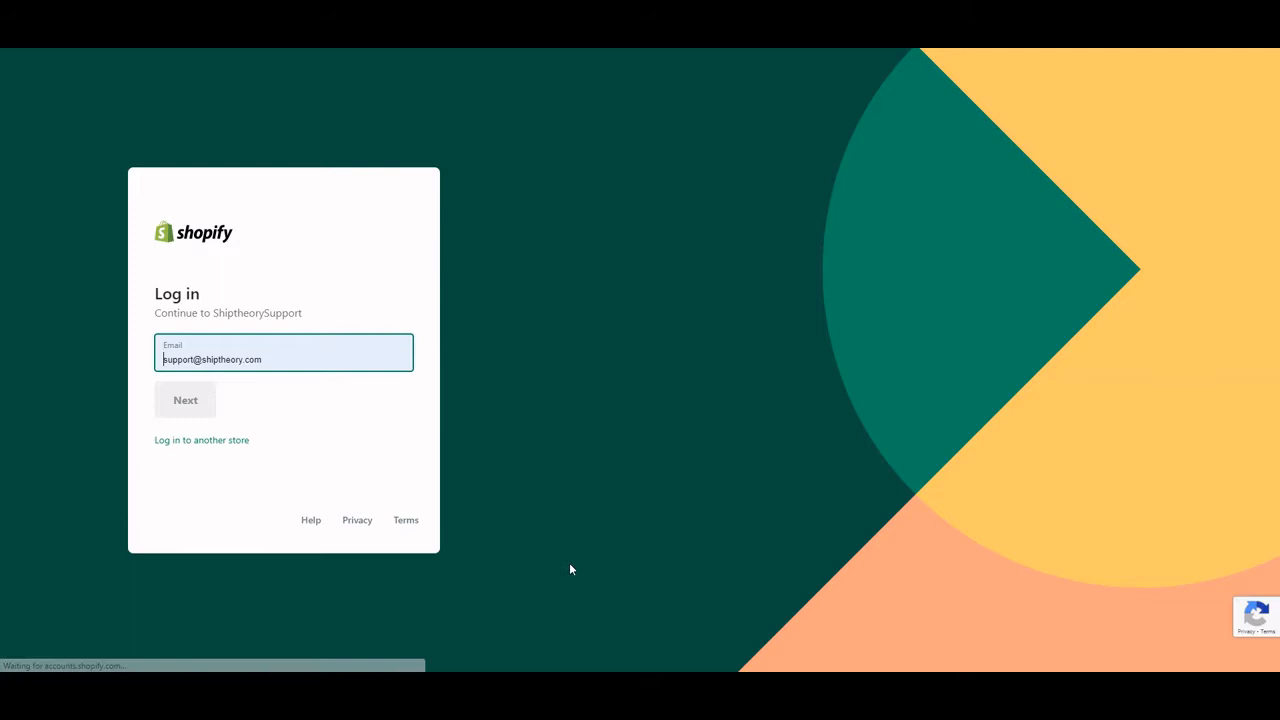
Sign in to Shopify with email and password to authorise the connection
{"action": "left_click", "coordinate": [184, 400]}
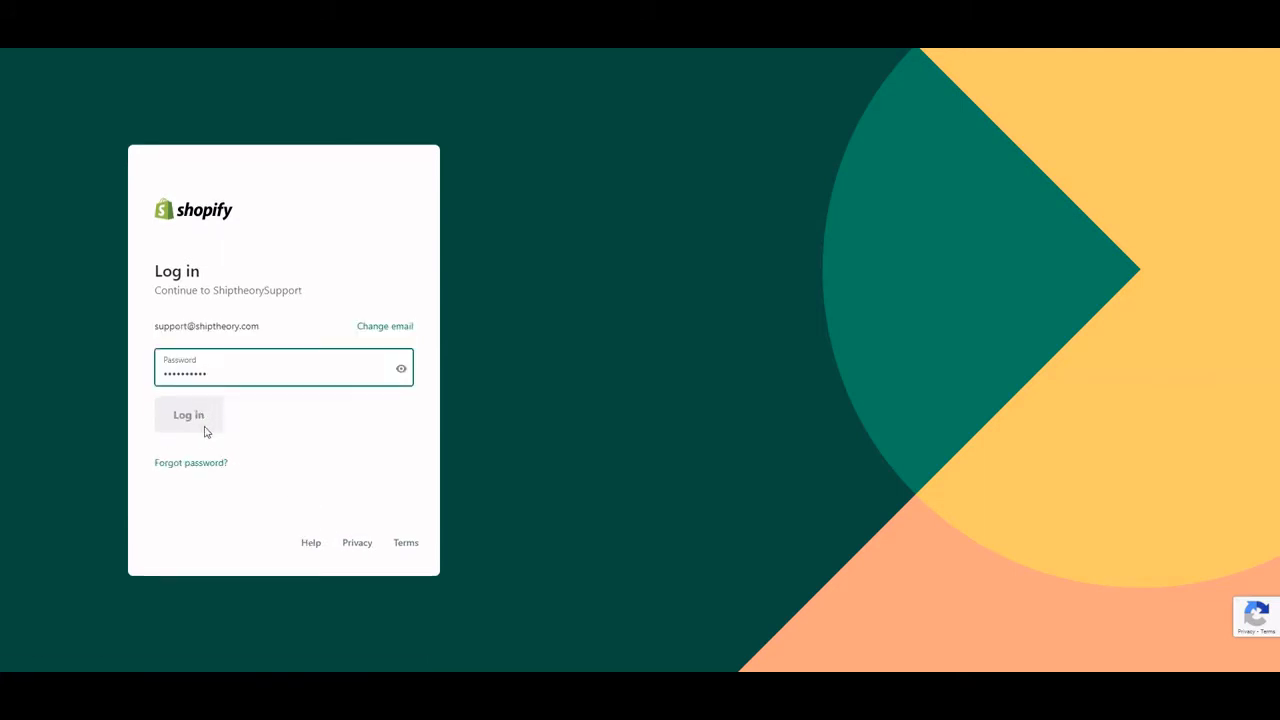
{"action": "left_click", "coordinate": [188, 414]}
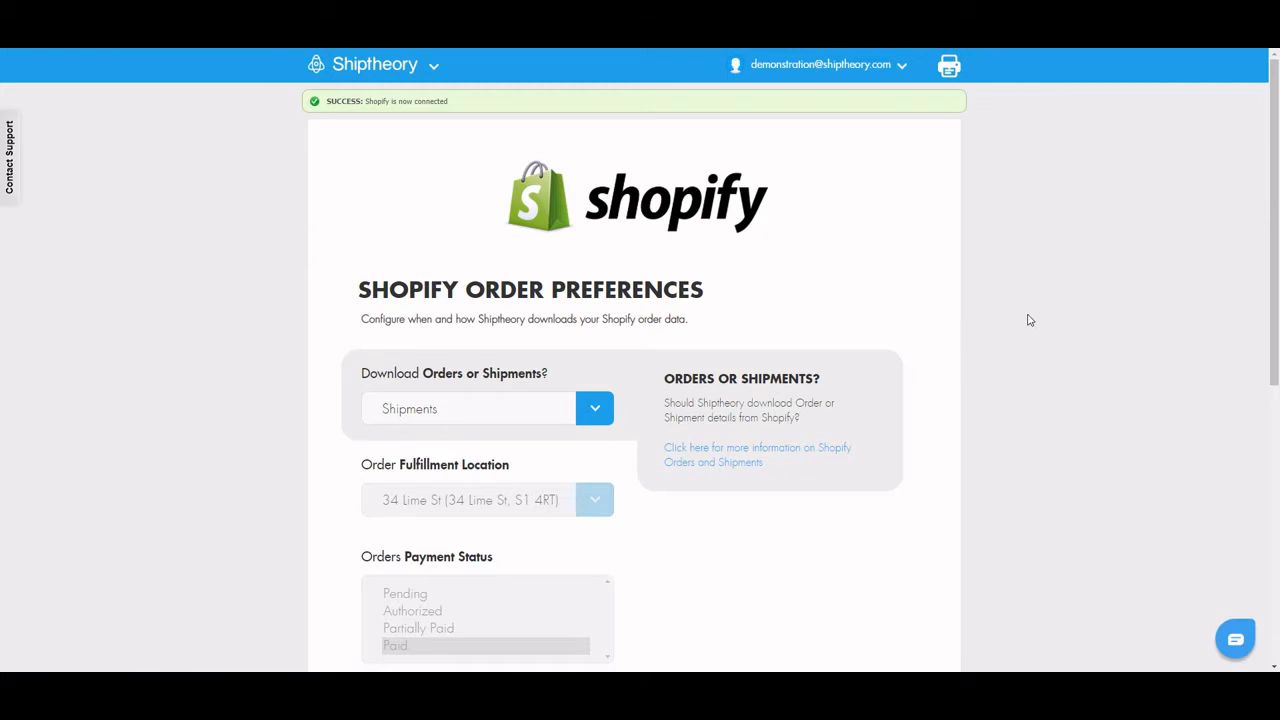
Set Shopify to download Orders rather than Shipments and move to the order tags setting
{"action": "scroll", "scroll_direction": "down", "scroll_amount": 3}
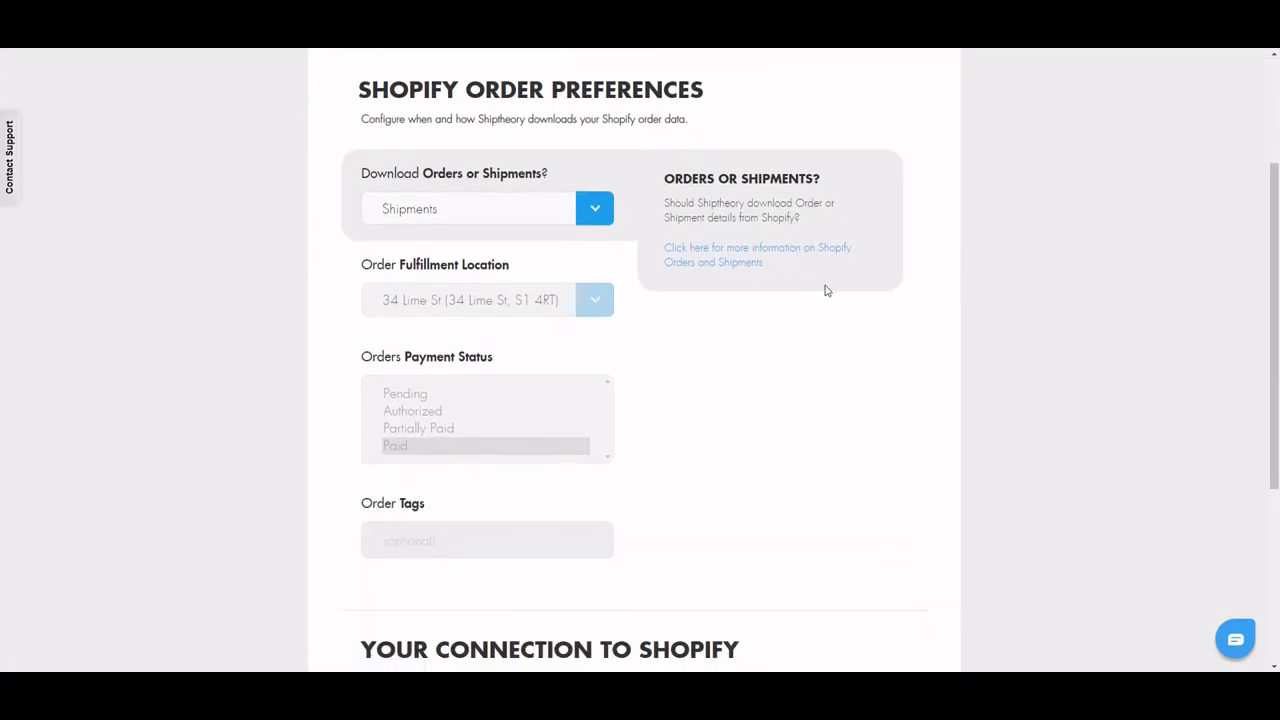
{"action": "left_click", "coordinate": [594, 208]}
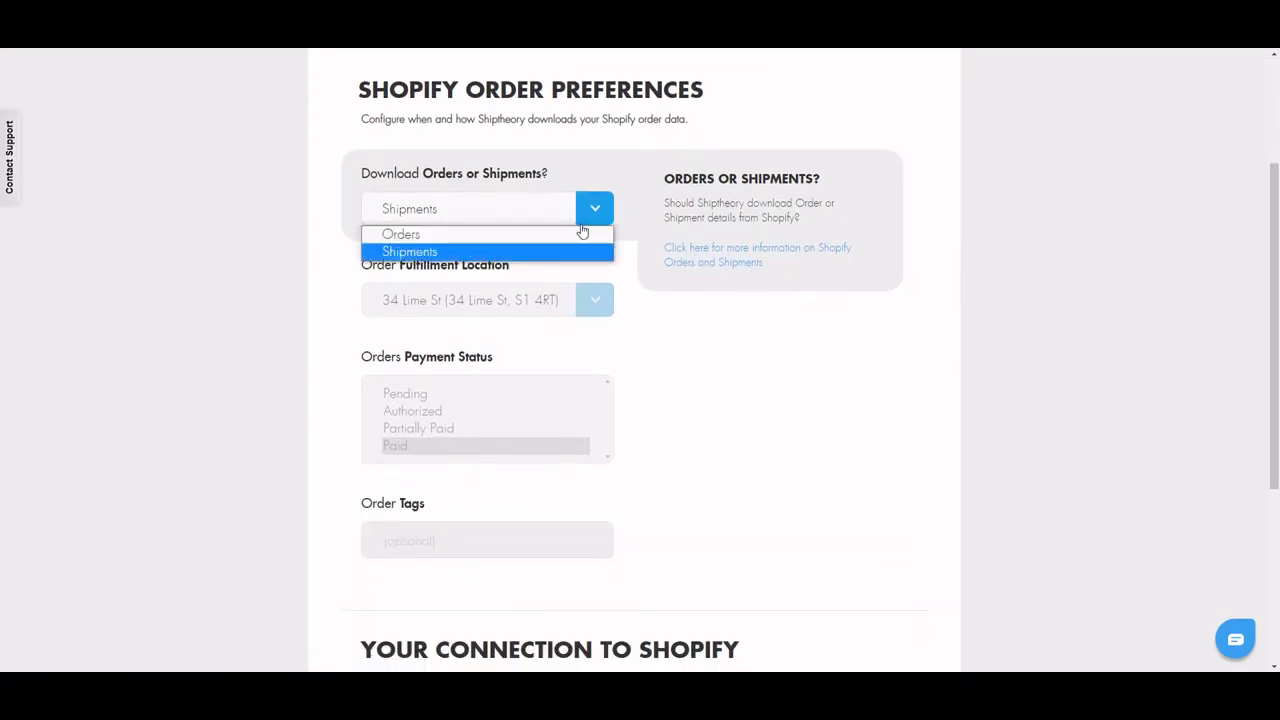
{"action": "left_click", "coordinate": [400, 232]}
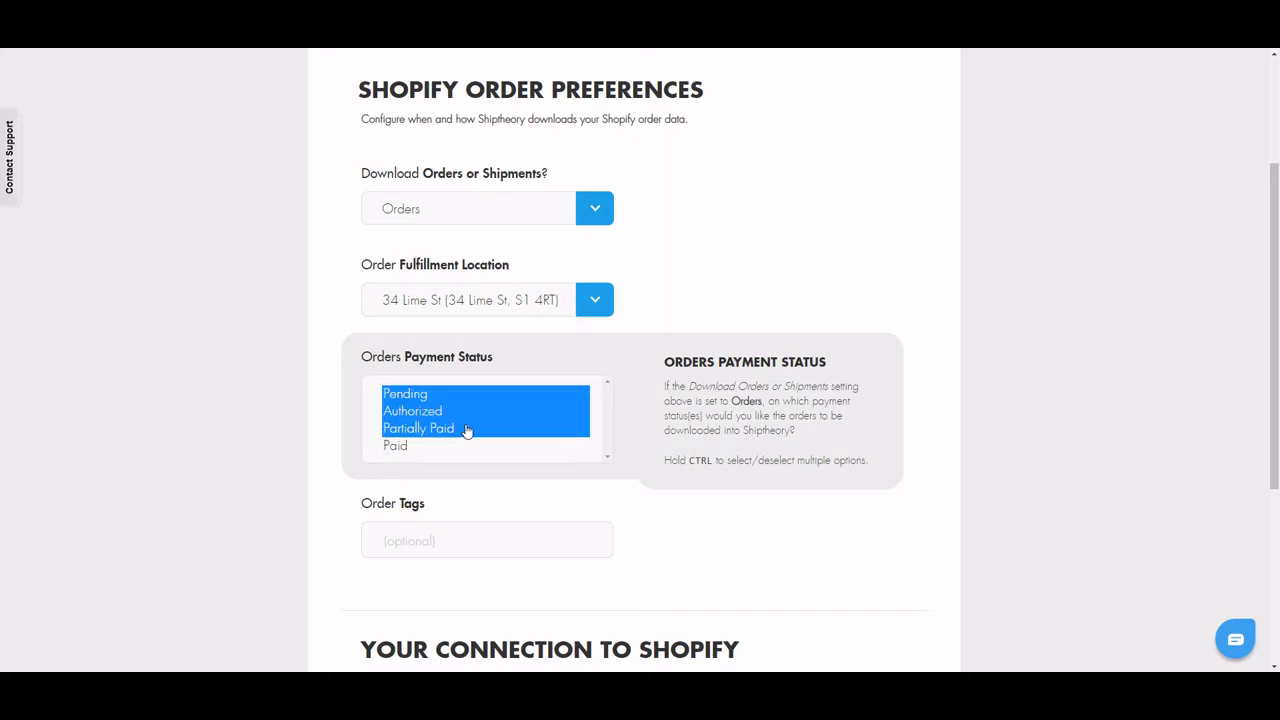
{"action": "type", "text": "shiptheor"}
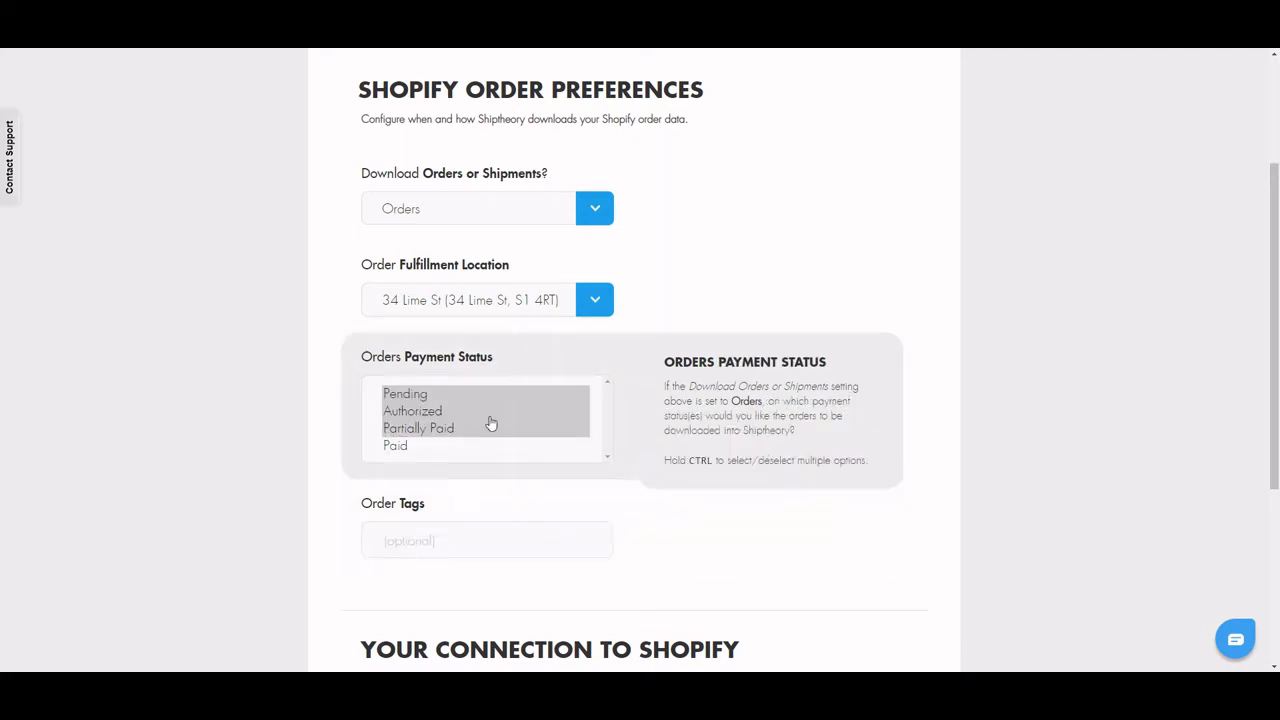
{"action": "left_click", "coordinate": [470, 208]}
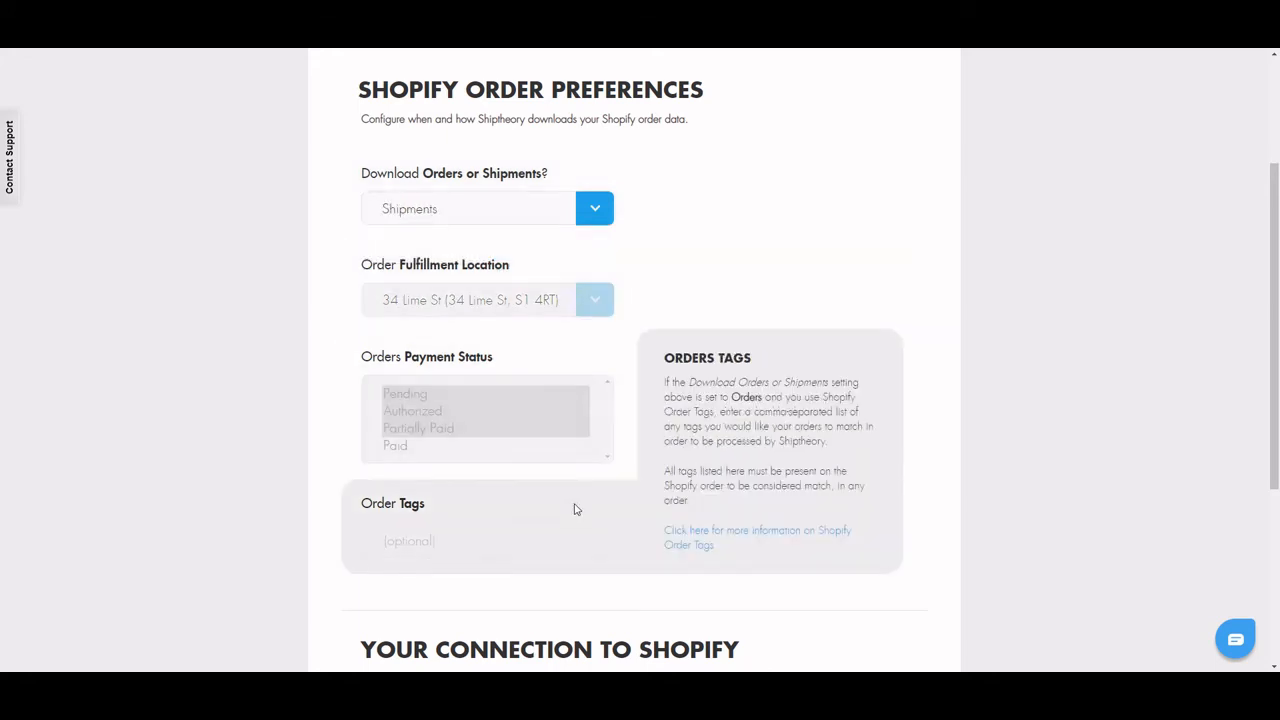
{"action": "mouse_move", "coordinate": [1038, 336]}
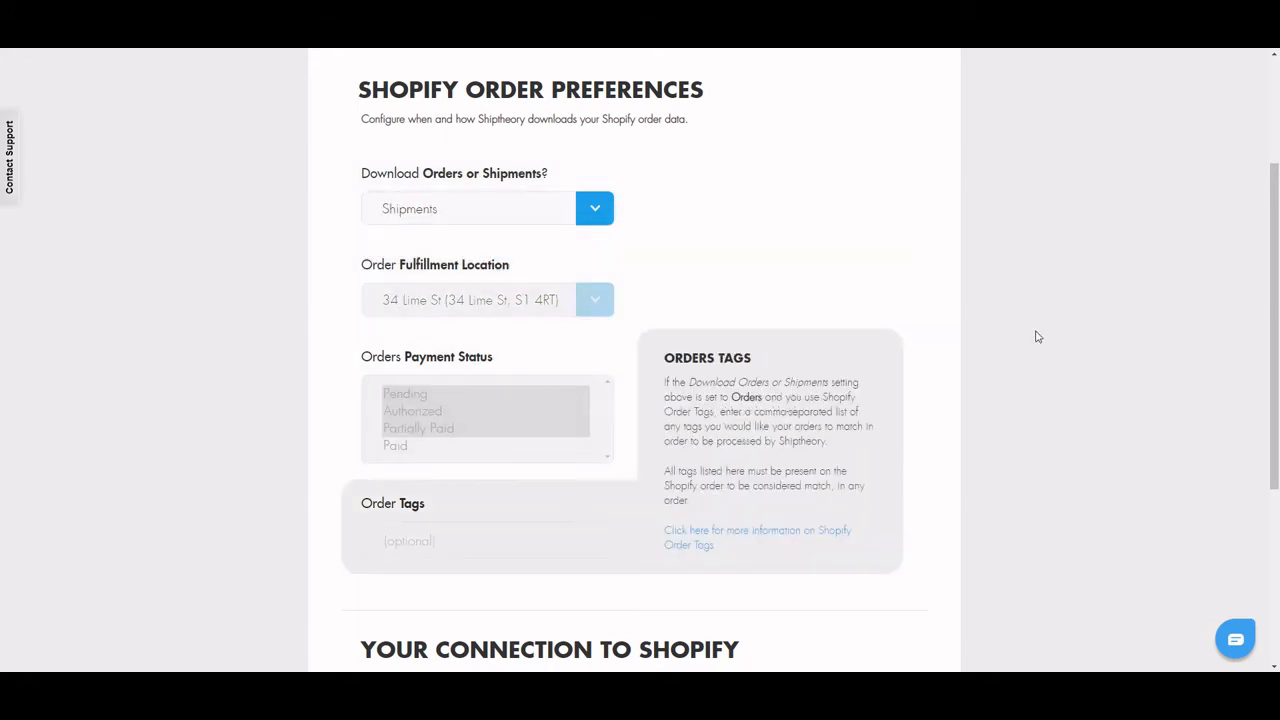
{"action": "scroll", "scroll_direction": "down", "scroll_amount": 3}
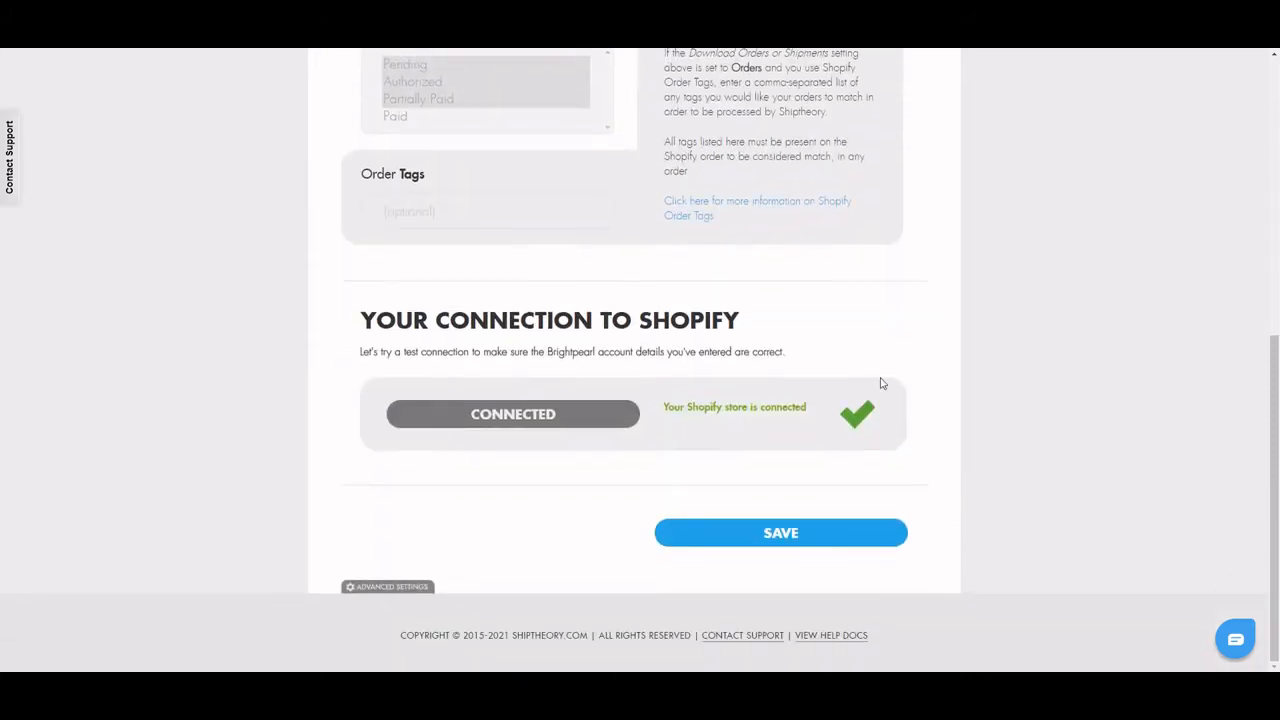
{"action": "mouse_move", "coordinate": [810, 438]}
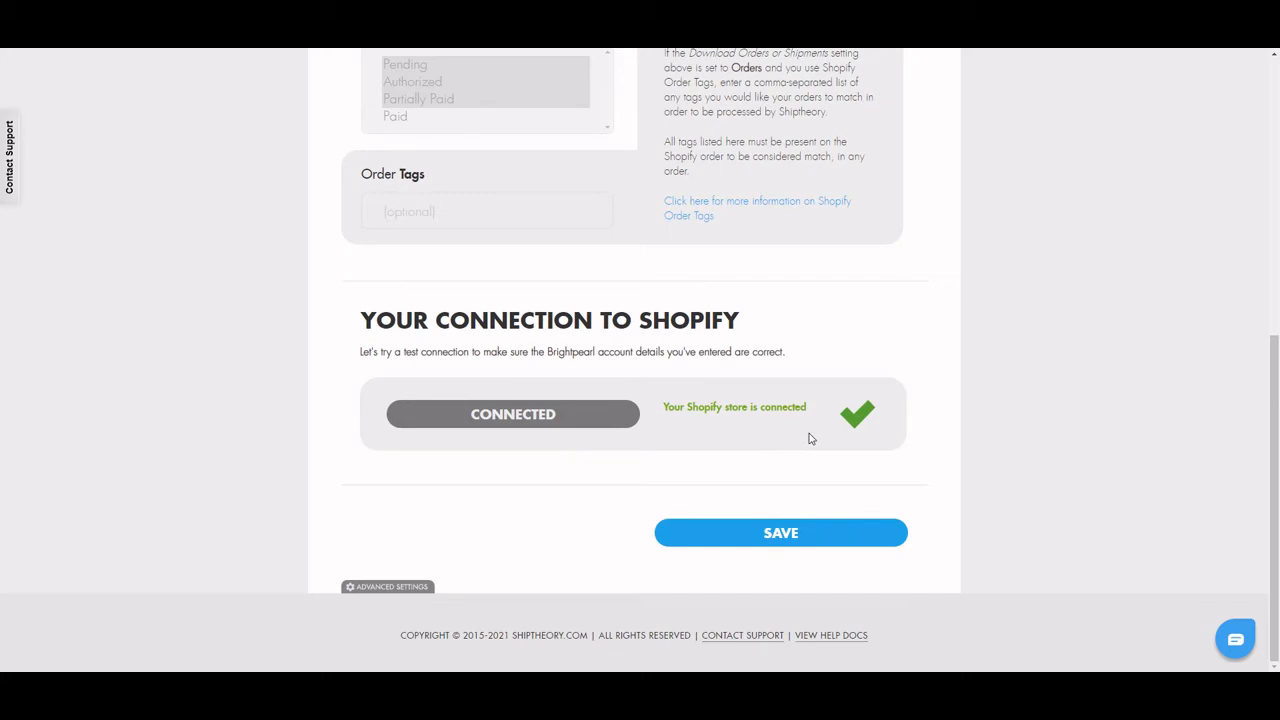
{"action": "mouse_move", "coordinate": [736, 456]}
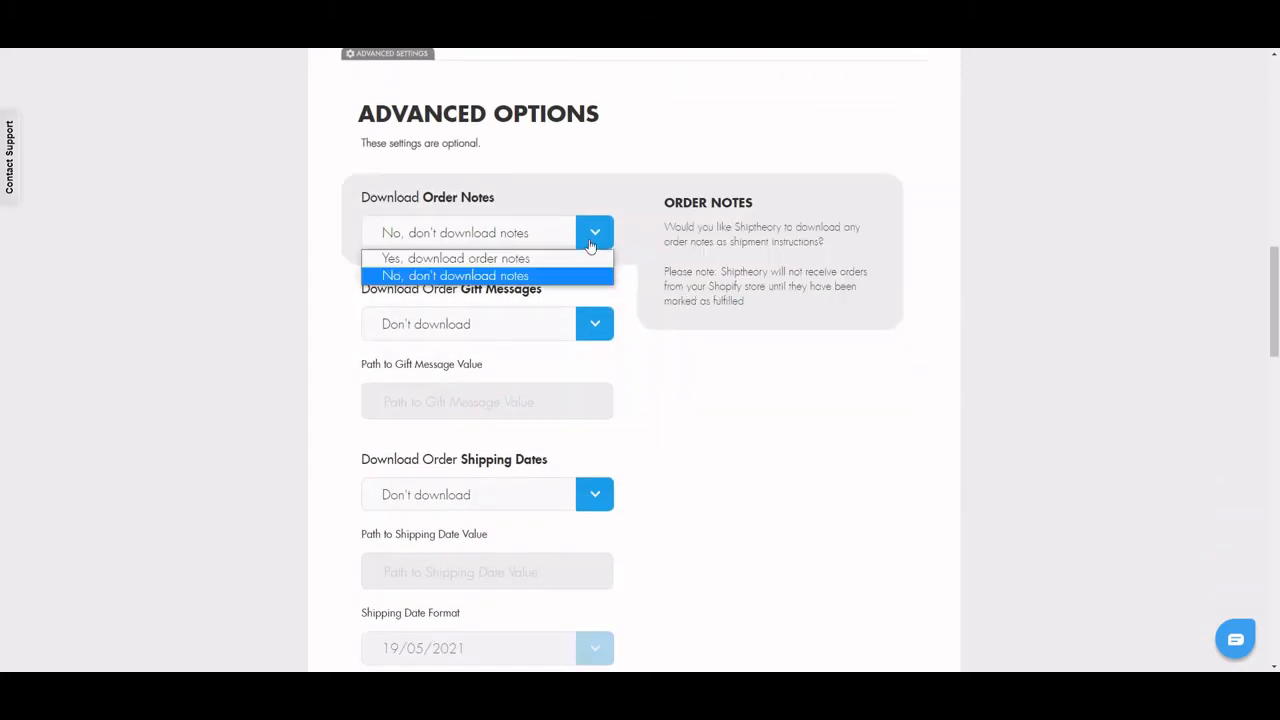
Set Download Order Gift Messages to Download Gift Messages
{"action": "left_click", "coordinate": [594, 324]}
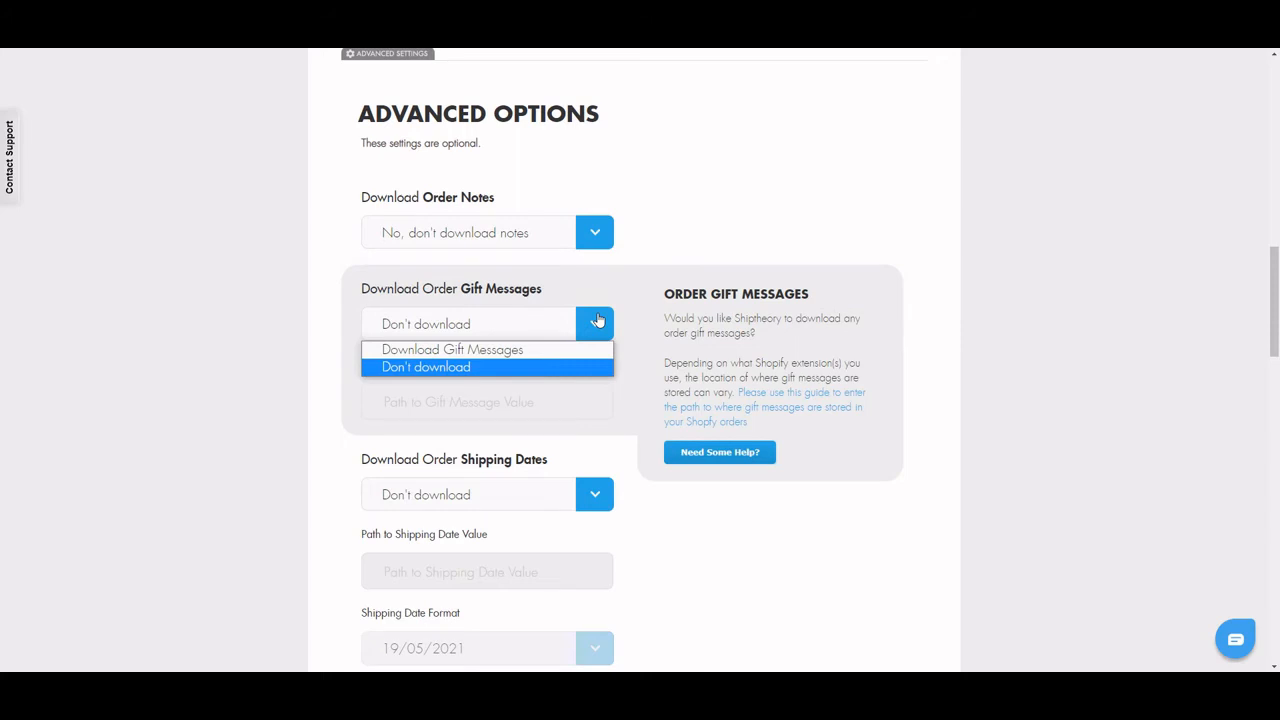
{"action": "left_click", "coordinate": [452, 348]}
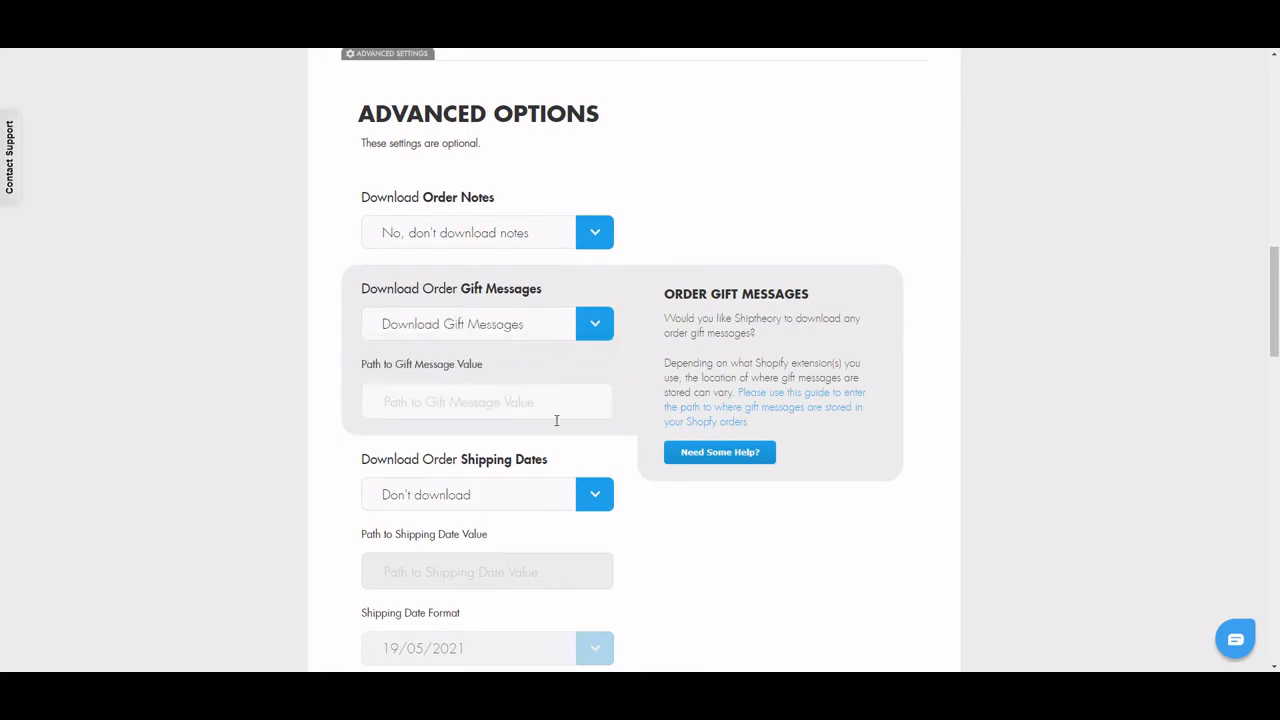
Set shipping dates to download and tracking notifications to Yes, notify customers
{"action": "scroll", "scroll_direction": "down", "scroll_amount": 3}
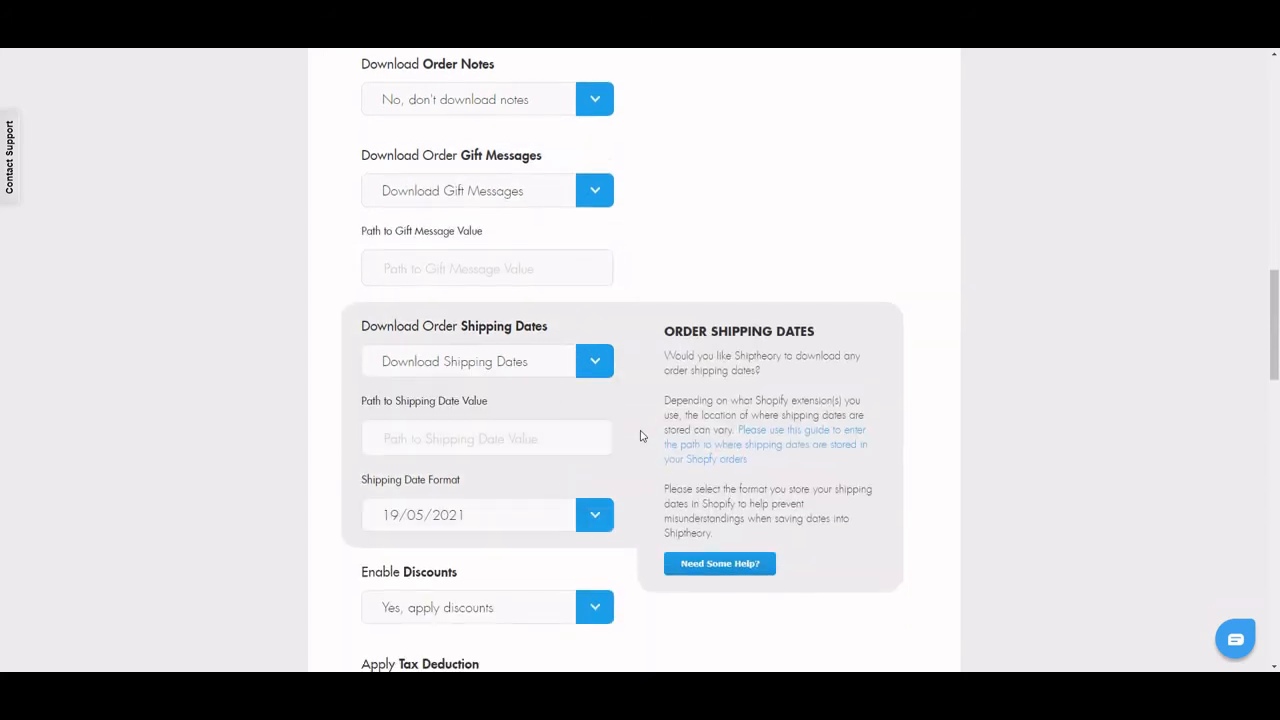
{"action": "scroll", "scroll_direction": "down", "scroll_amount": 3}
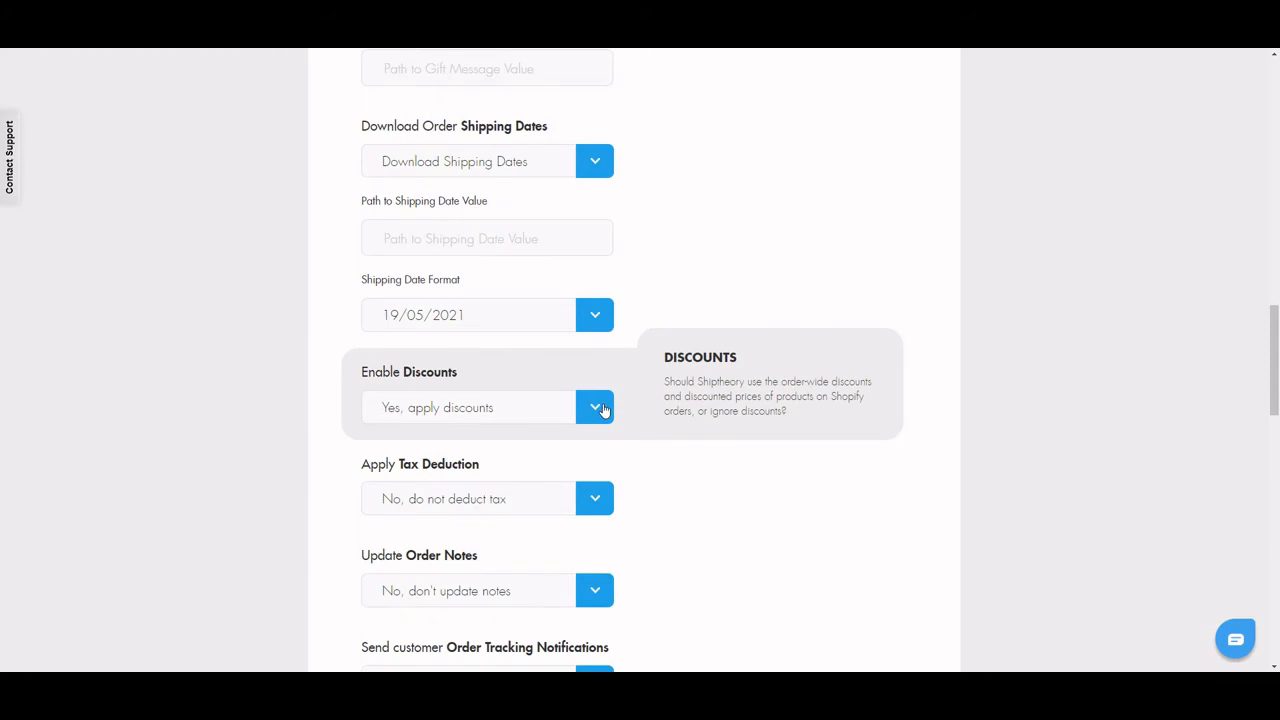
{"action": "scroll", "scroll_direction": "down", "scroll_amount": 3}
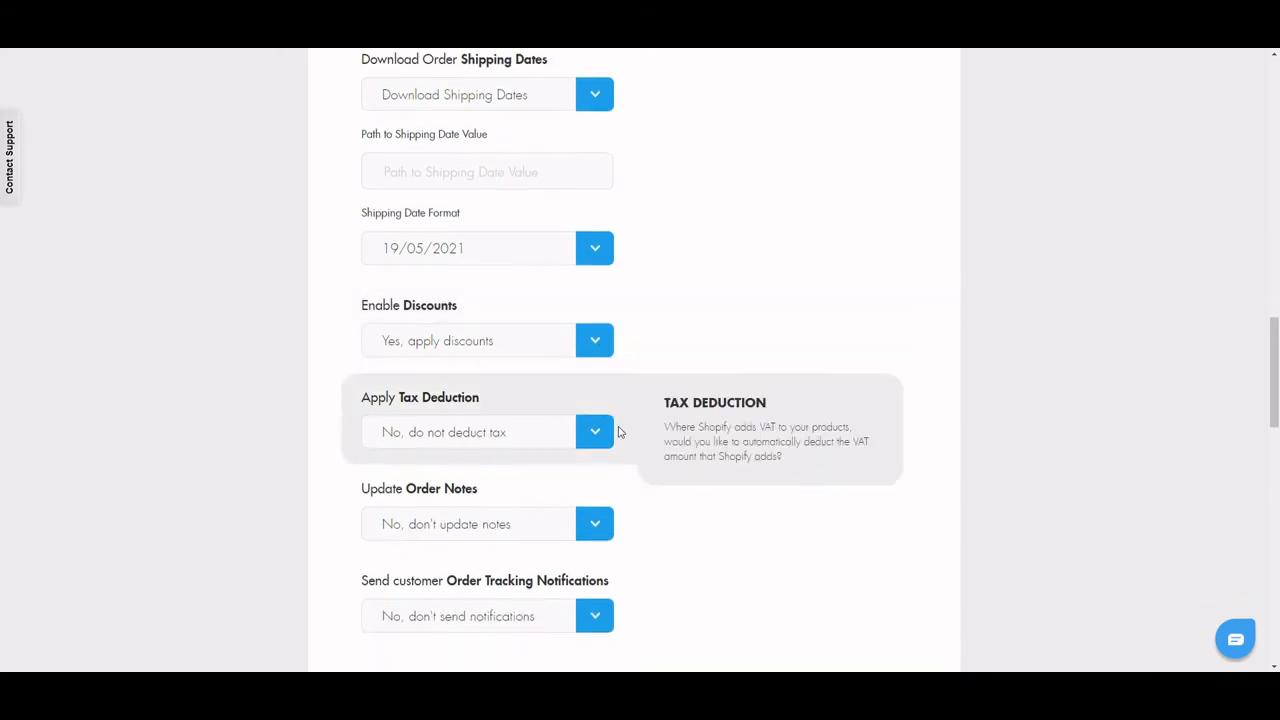
{"action": "scroll", "scroll_direction": "down", "scroll_amount": 3}
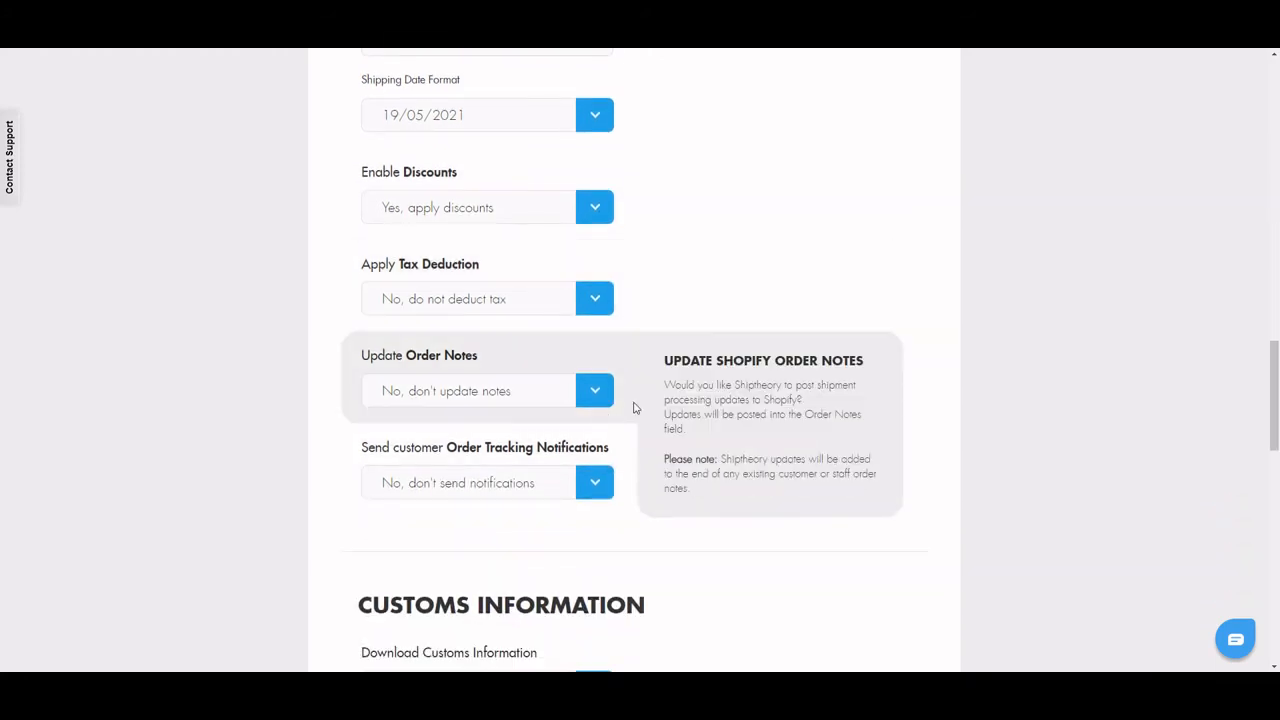
{"action": "left_click", "coordinate": [594, 390]}
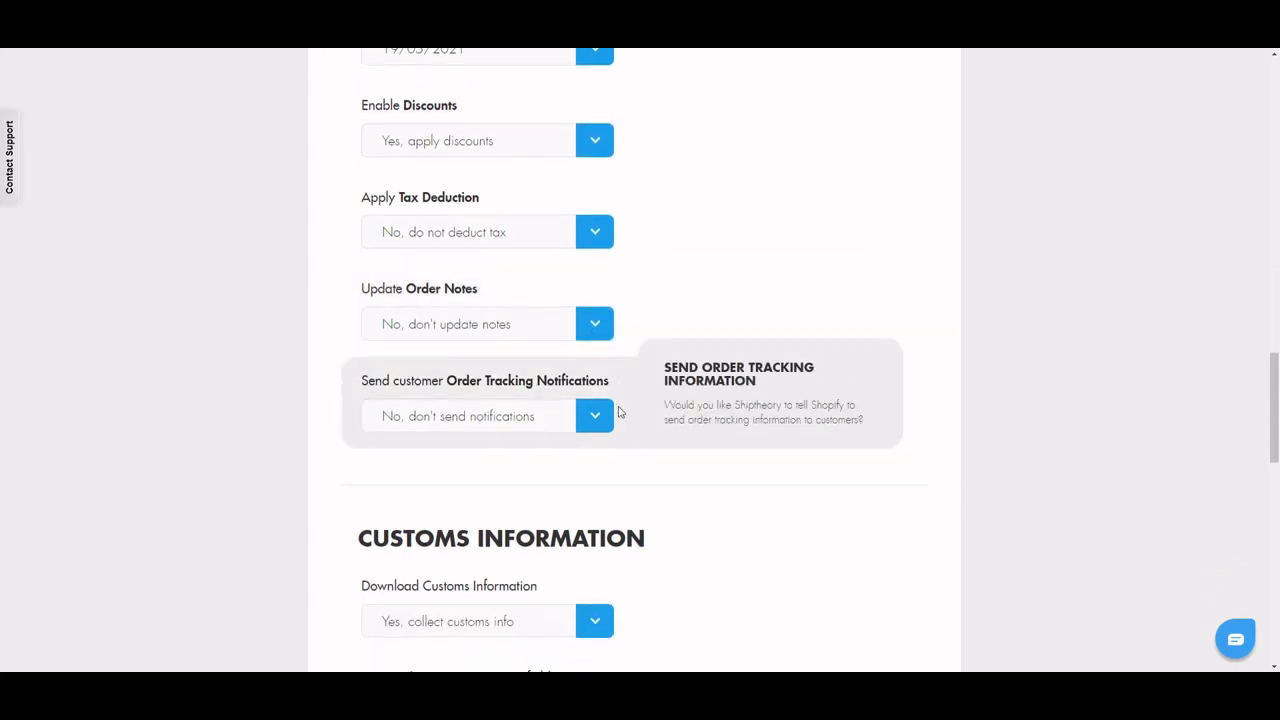
{"action": "left_click", "coordinate": [594, 416]}
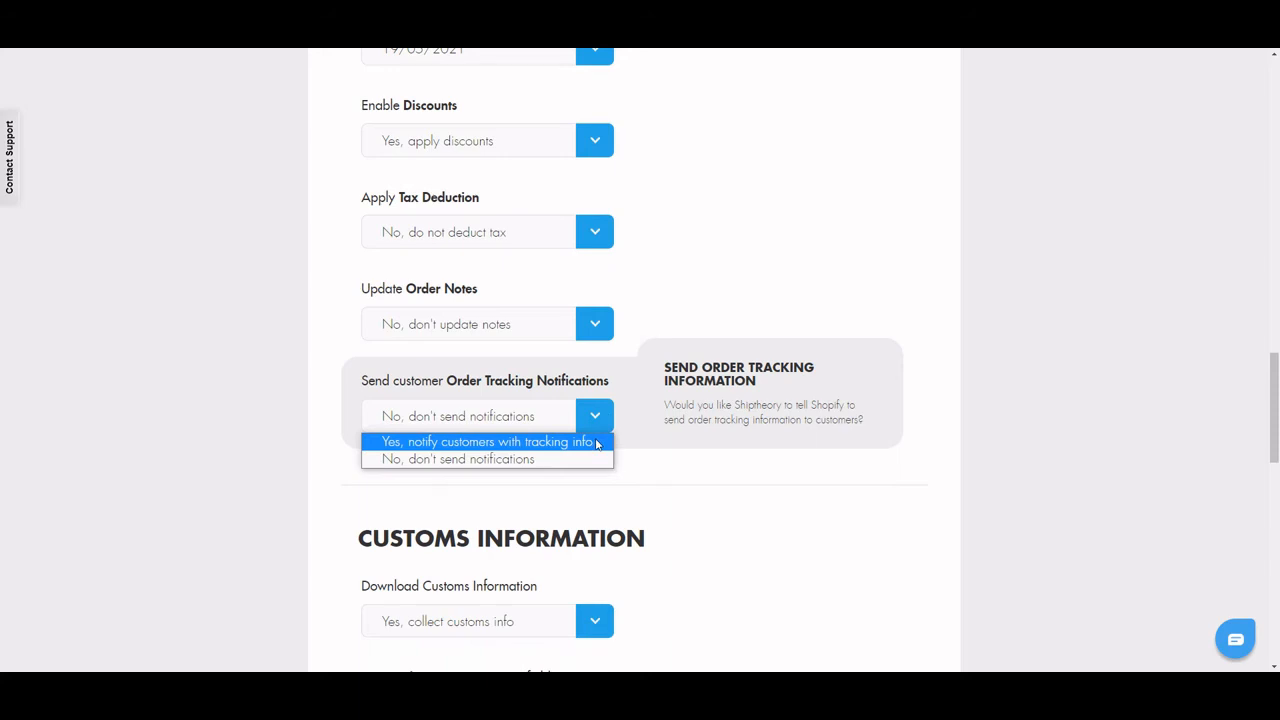
{"action": "left_click", "coordinate": [484, 442]}
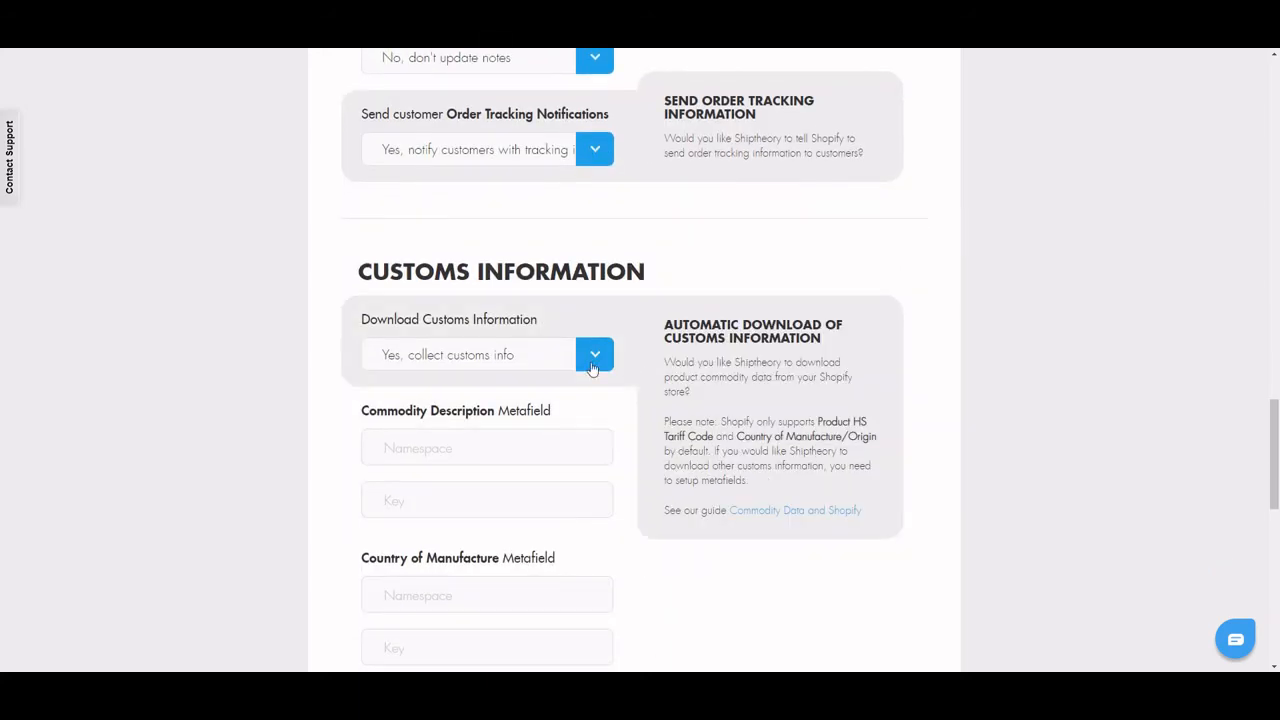
{"action": "scroll", "scroll_direction": "down", "scroll_amount": 3}
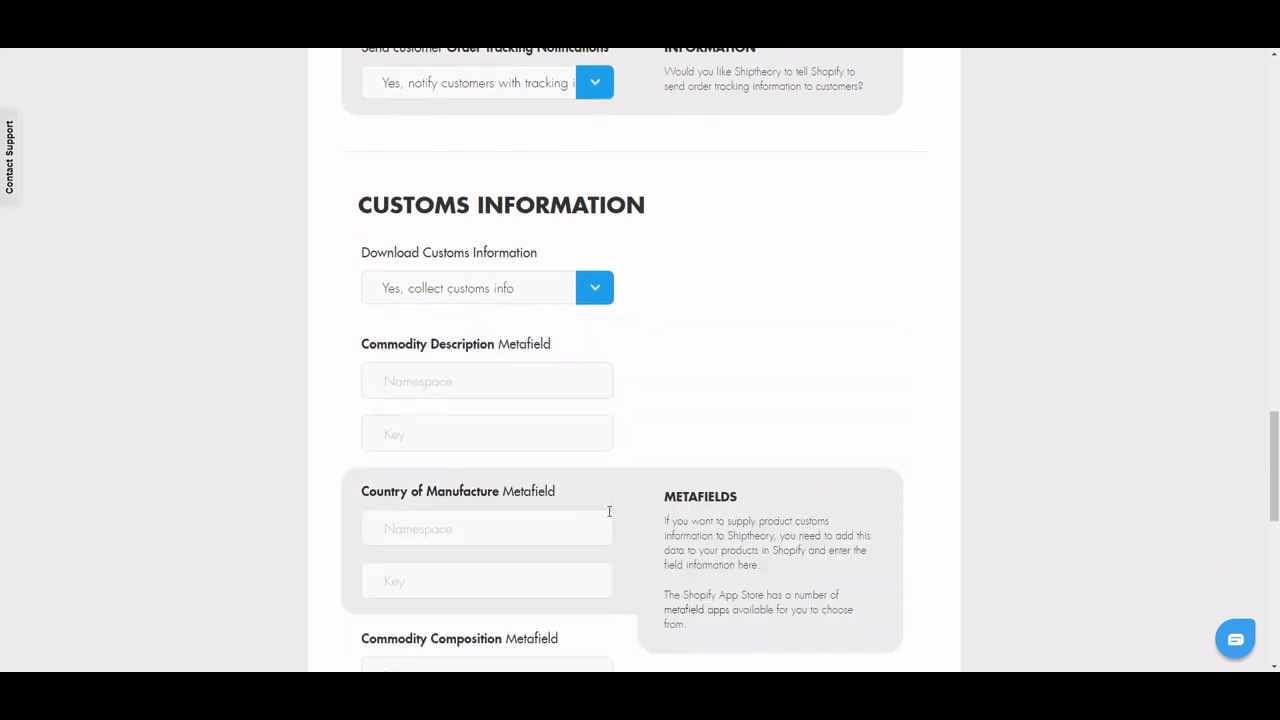
{"action": "scroll", "scroll_direction": "down", "scroll_amount": 3}
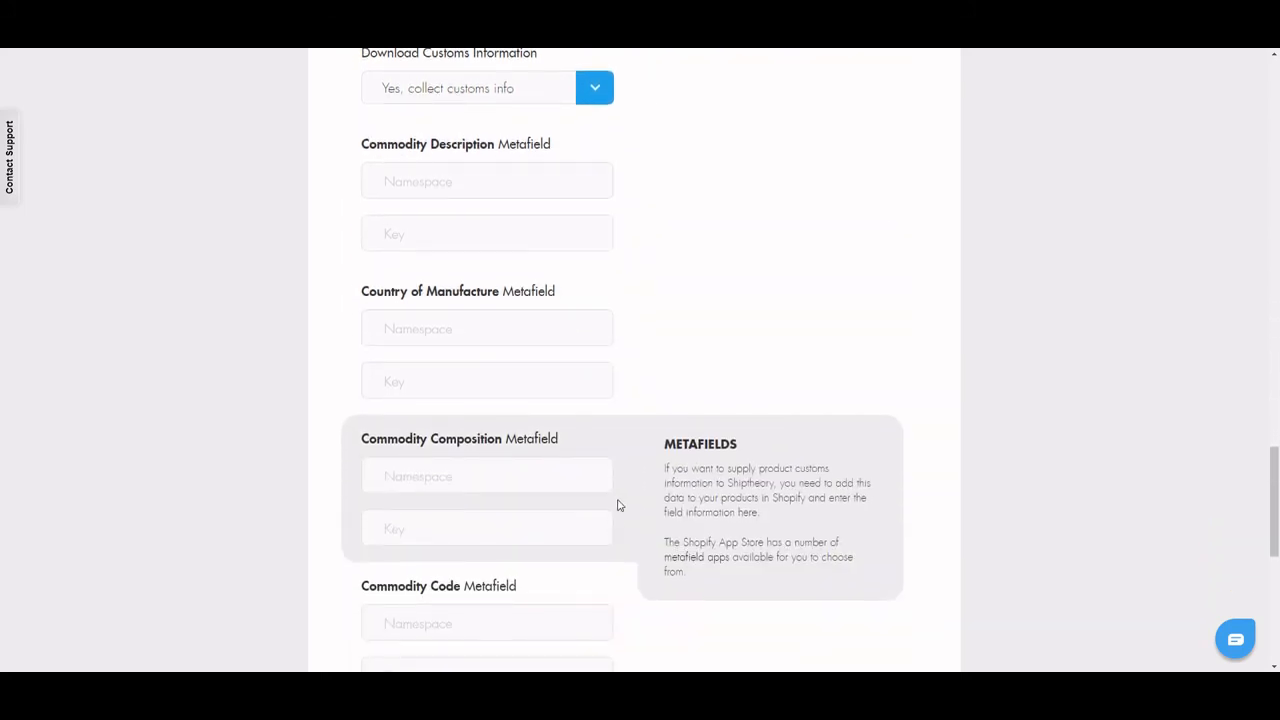
{"action": "scroll", "scroll_direction": "down", "scroll_amount": 3}
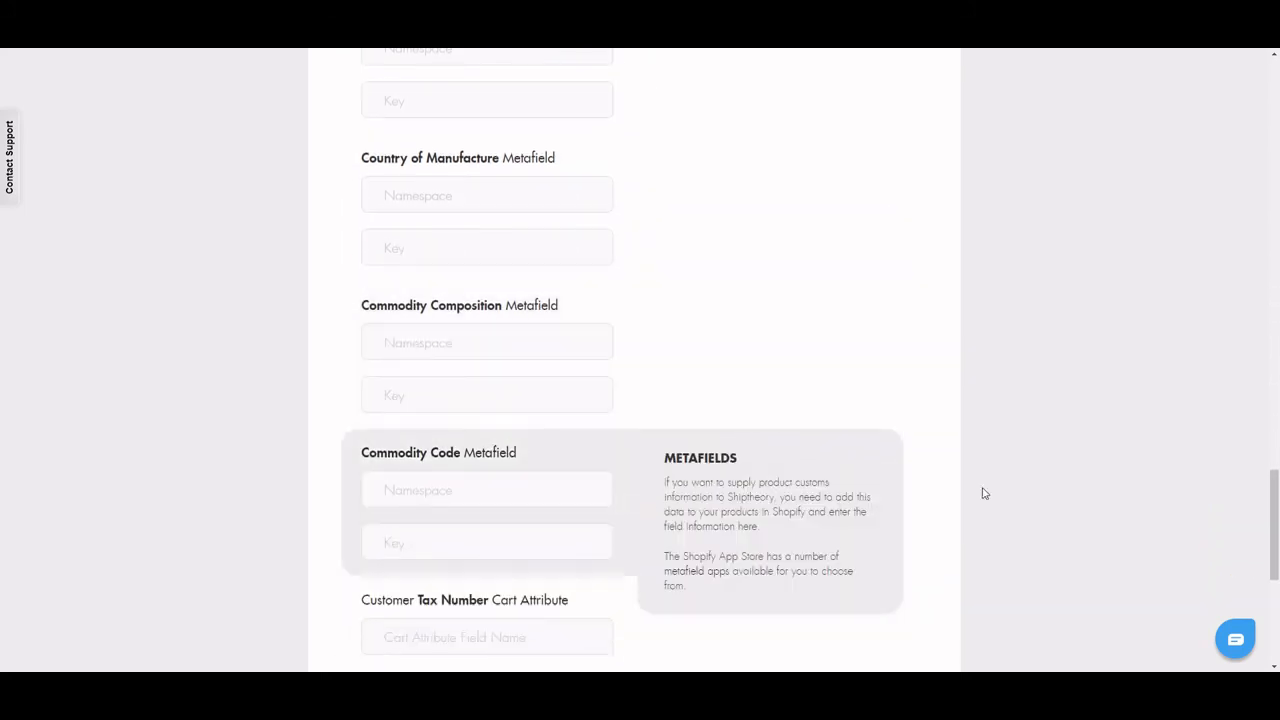
{"action": "scroll", "scroll_direction": "down", "scroll_amount": 3}
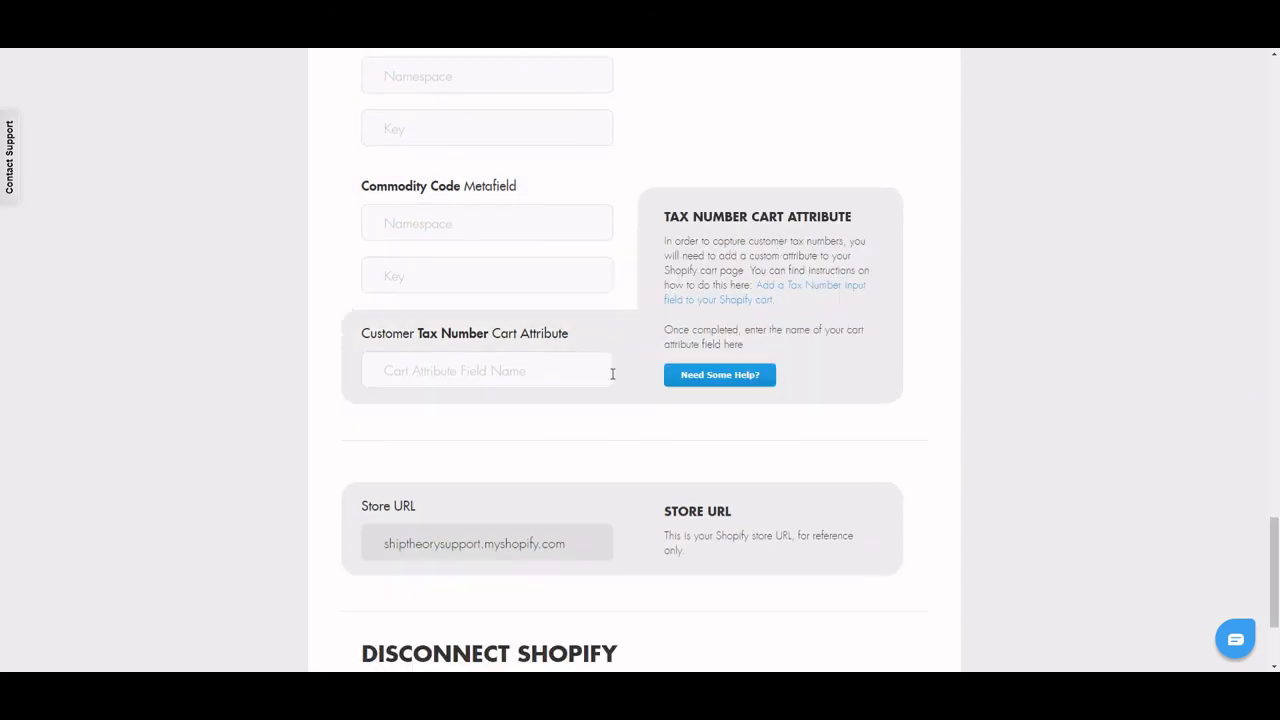